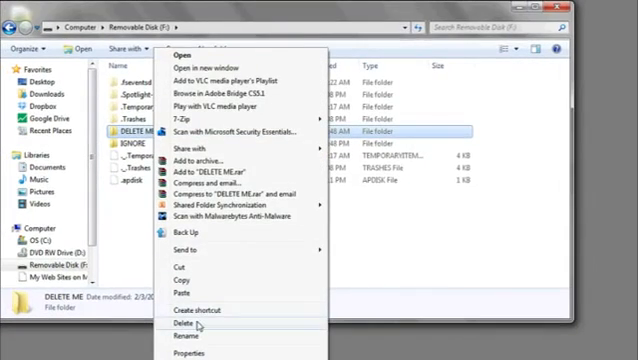
Go to Removable Disk (F:) via Computer and delete the DELETE ME folder, leaving 8 items.
left_click(176, 323)
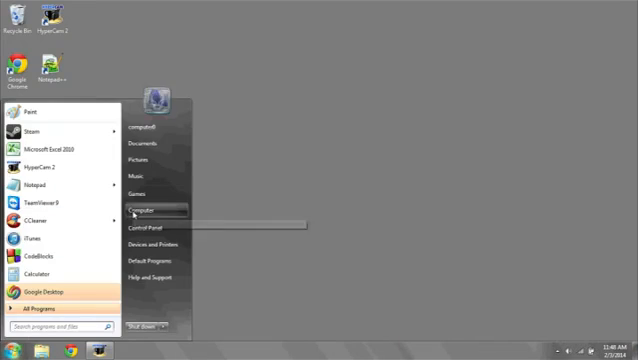
left_click(143, 210)
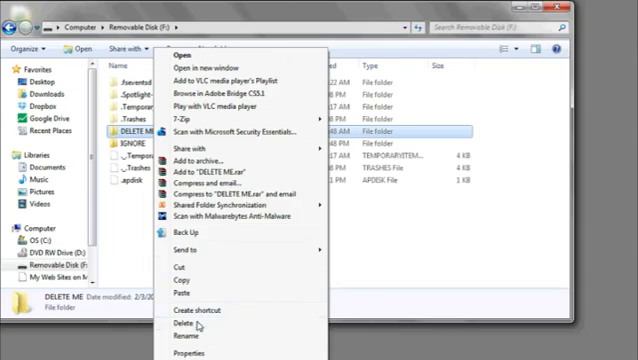
left_click(175, 324)
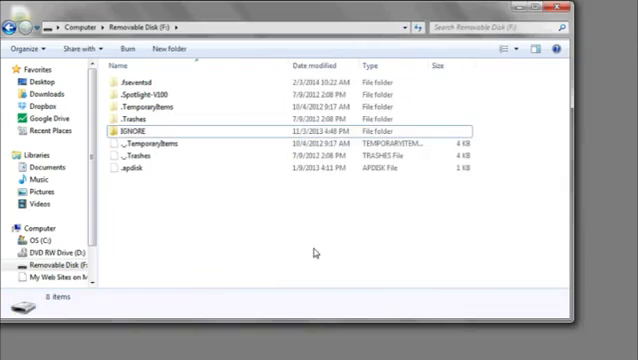